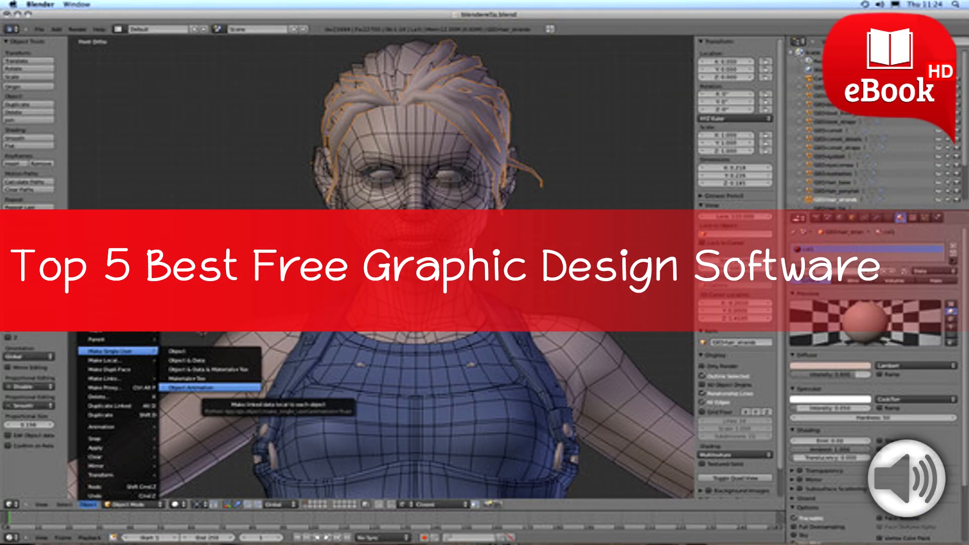
- Advance past the Blender screenshot to the Sculptris sculpted-torso slide
{"action": "left_click", "coordinate": [912, 477]}
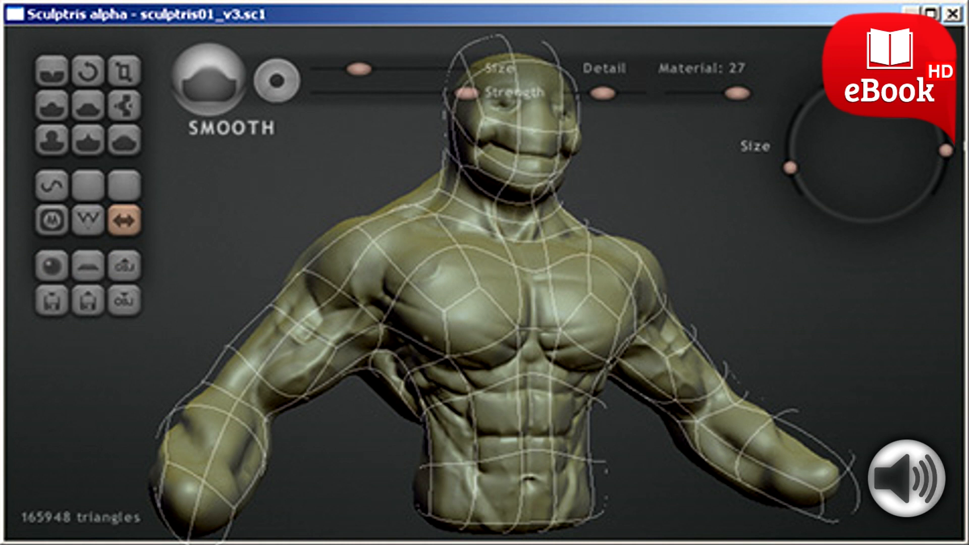
- Advance the slides to SVG-Edit (Windows, Mac) showing the windmill landscape
{"action": "left_click", "coordinate": [919, 473]}
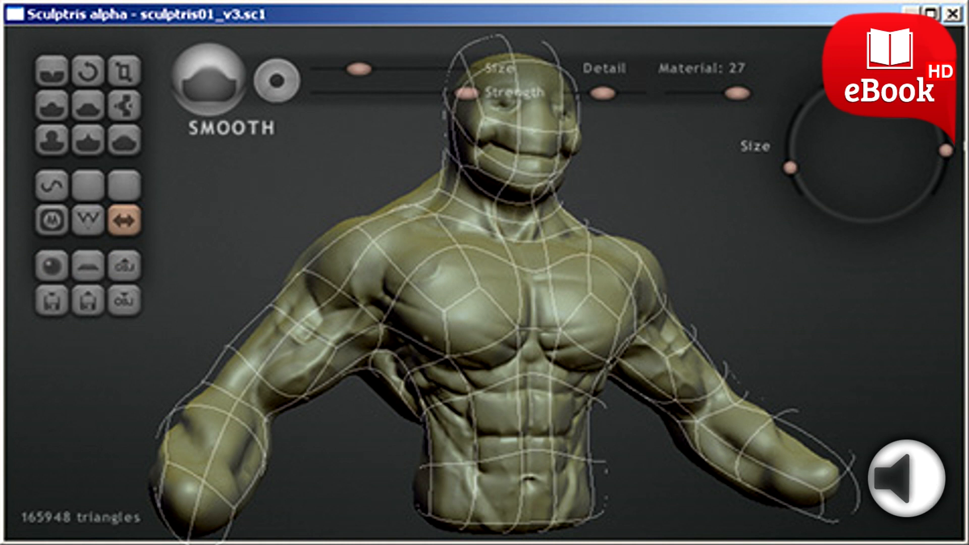
{"action": "left_click", "coordinate": [909, 474]}
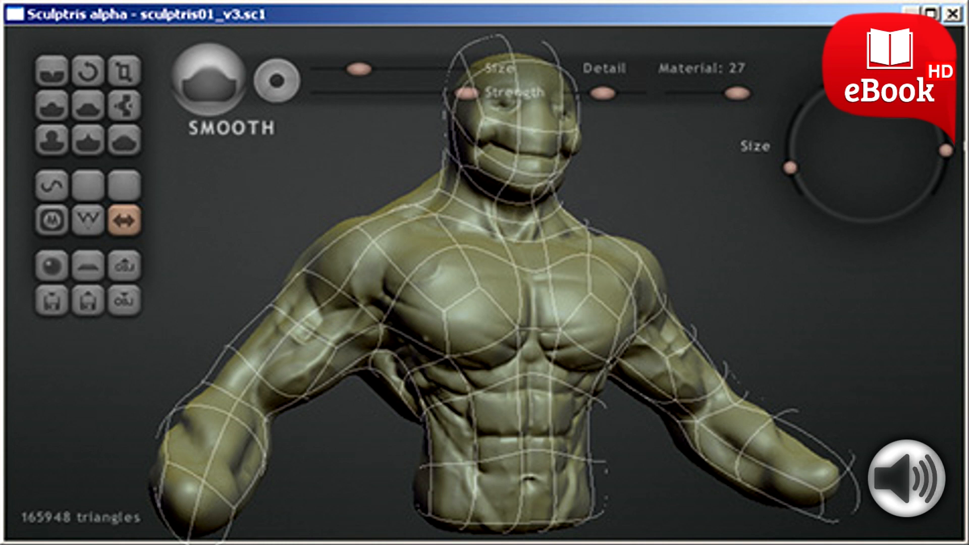
{"action": "left_click", "coordinate": [922, 473]}
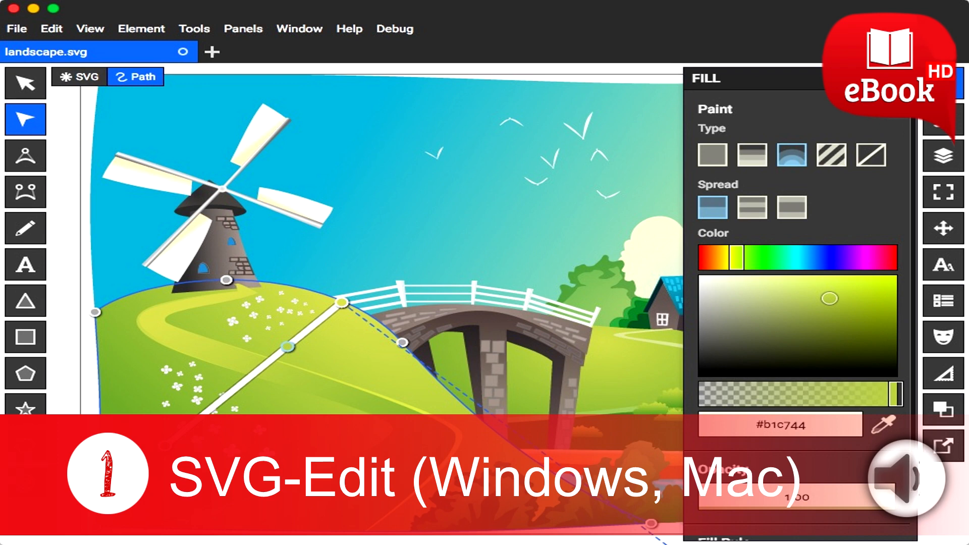
- Advance the slides to the number-three pick, Sculptris (Windows, Mac), over the torso
{"action": "left_click", "coordinate": [911, 477]}
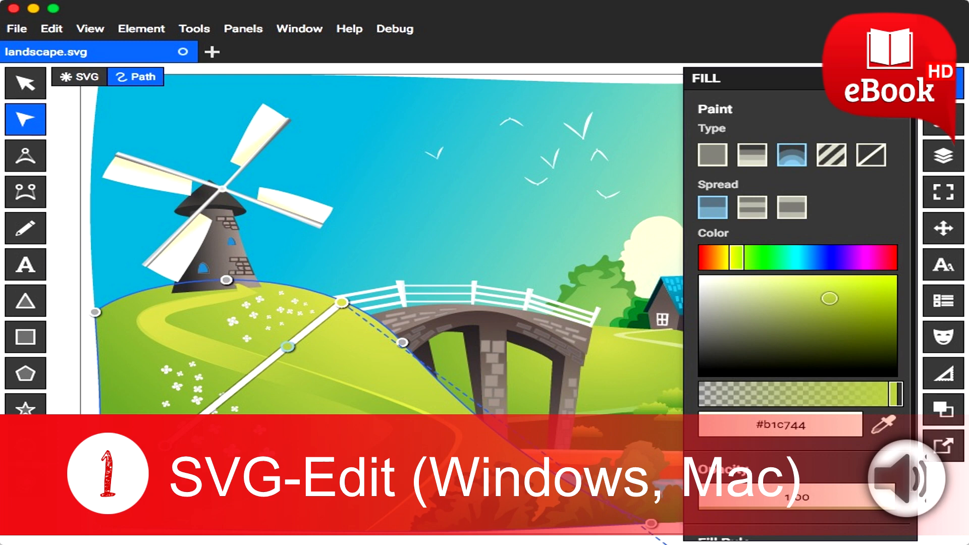
{"action": "left_click", "coordinate": [908, 479]}
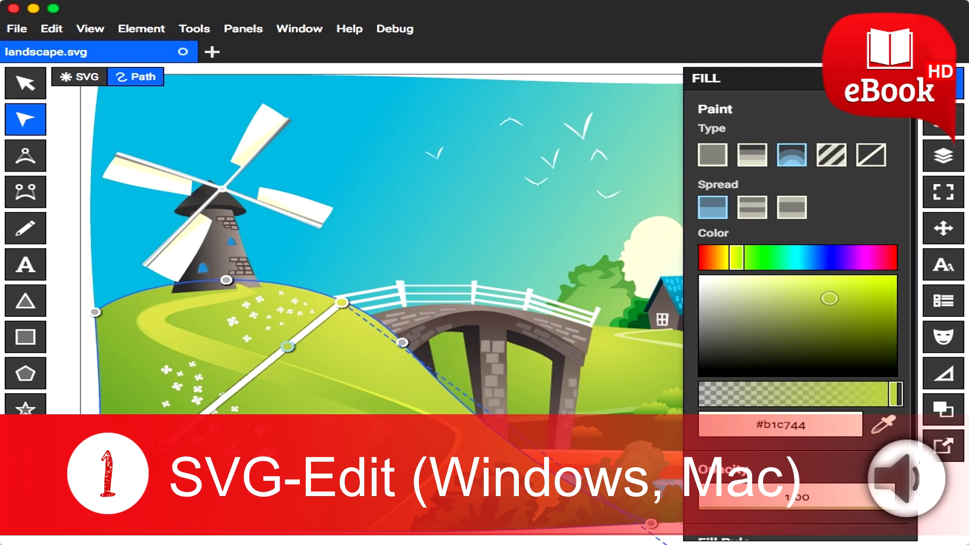
{"action": "left_click", "coordinate": [910, 478]}
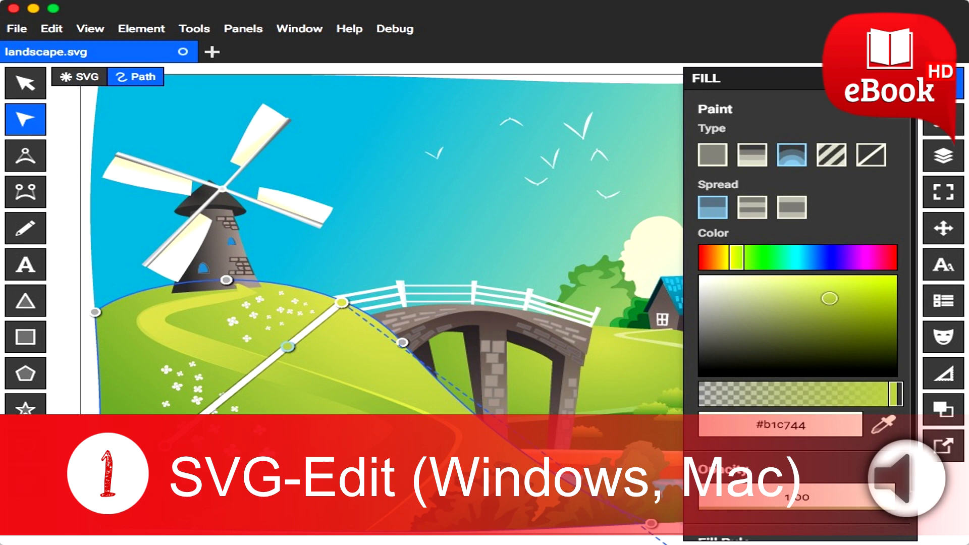
{"action": "left_click", "coordinate": [912, 479]}
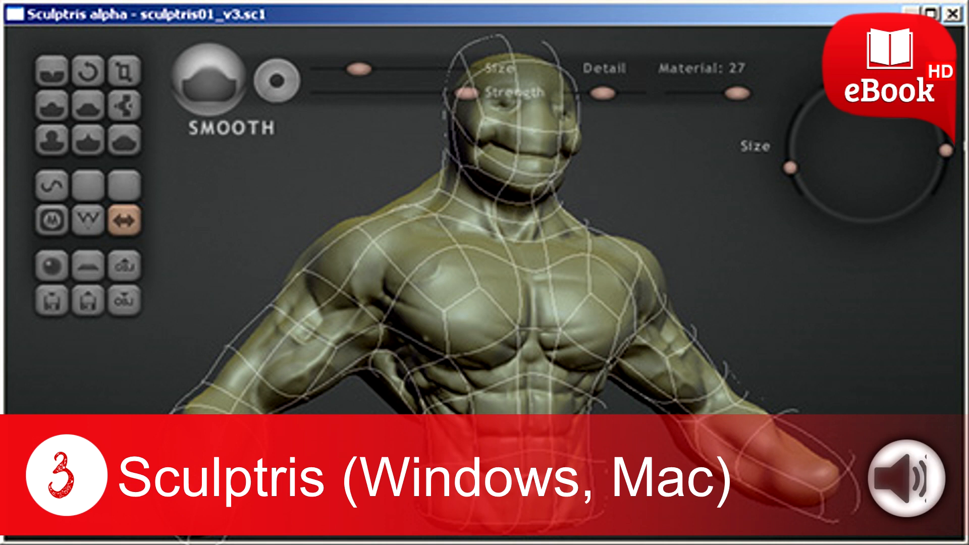
{"action": "left_click", "coordinate": [915, 483]}
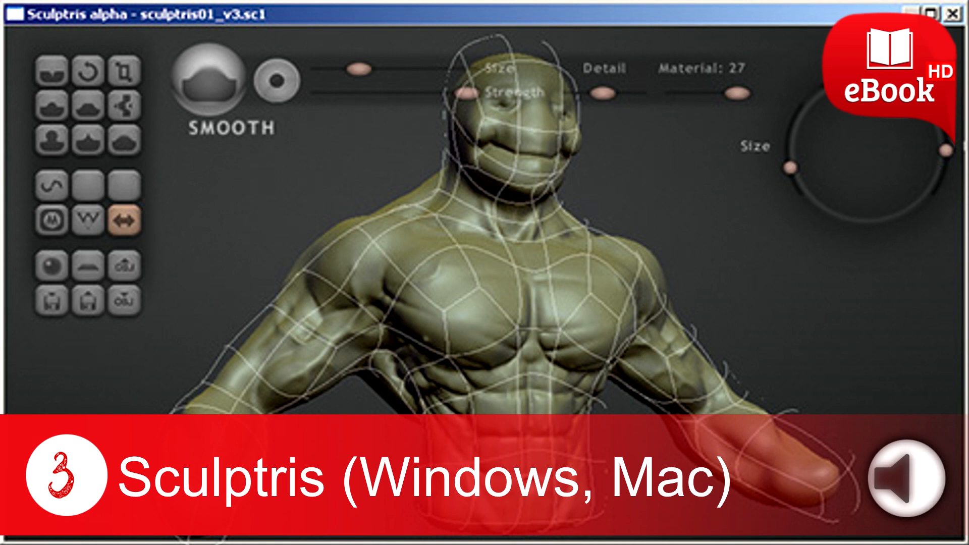
{"action": "left_click", "coordinate": [919, 484]}
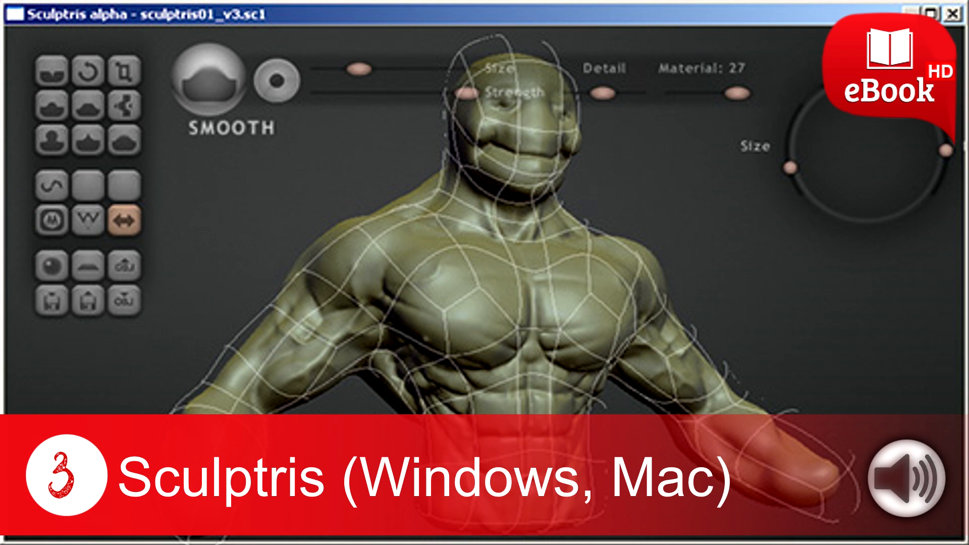
{"action": "left_click", "coordinate": [914, 476]}
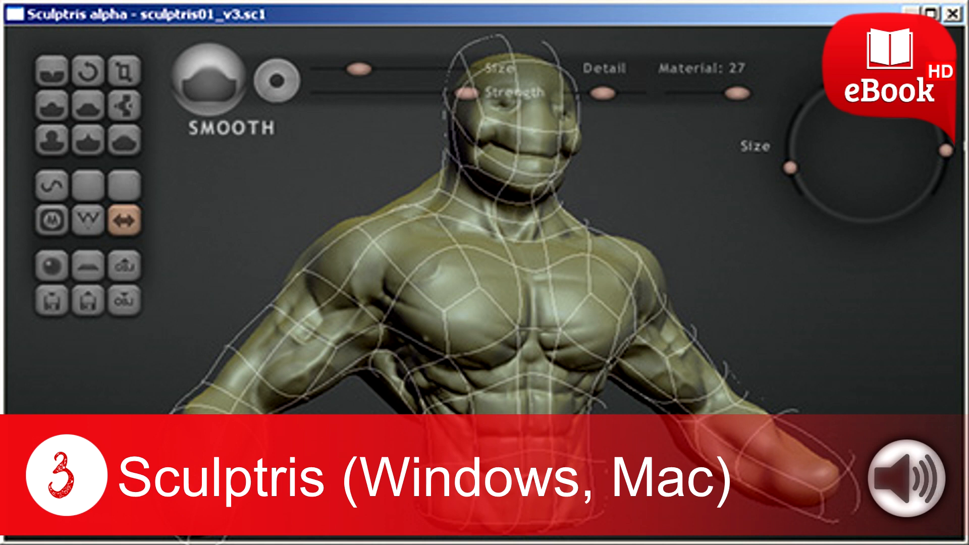
{"action": "left_click", "coordinate": [919, 480]}
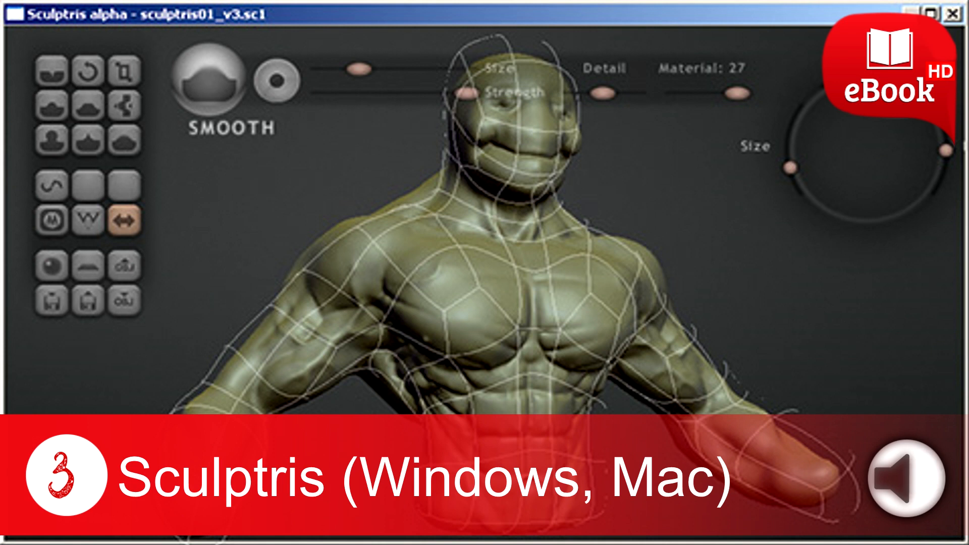